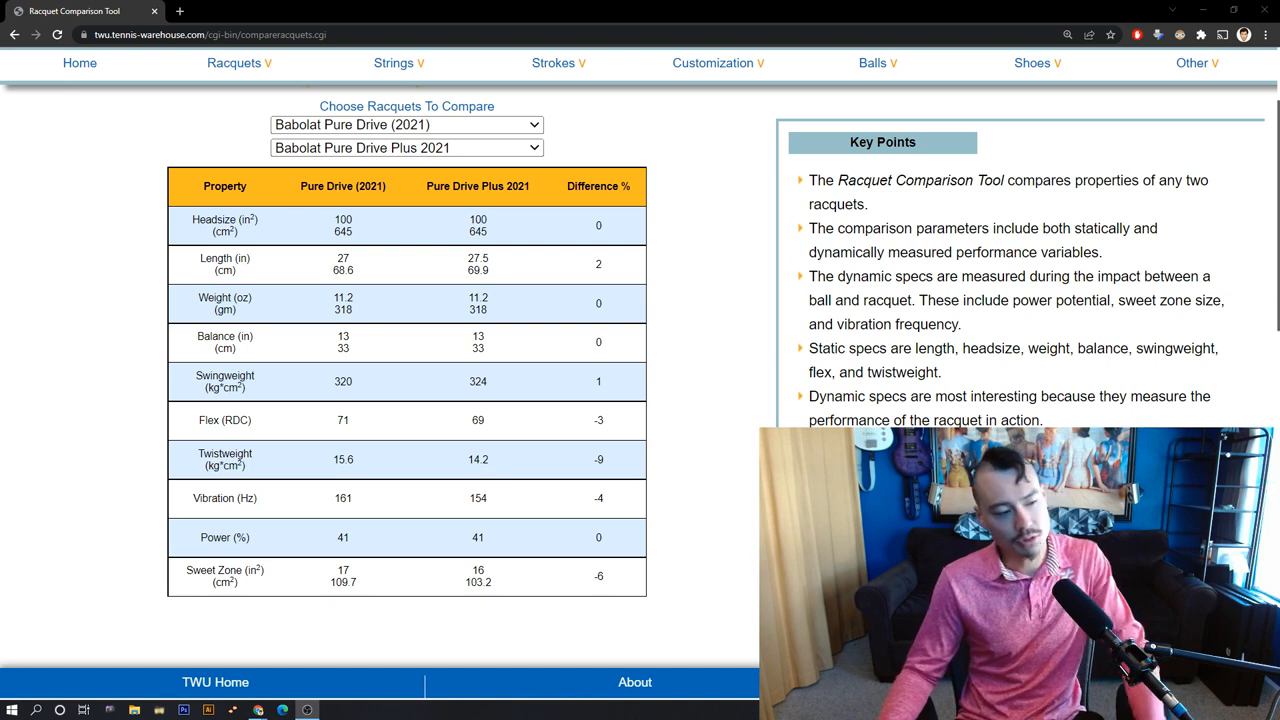
pyautogui.moveTo(577, 340)
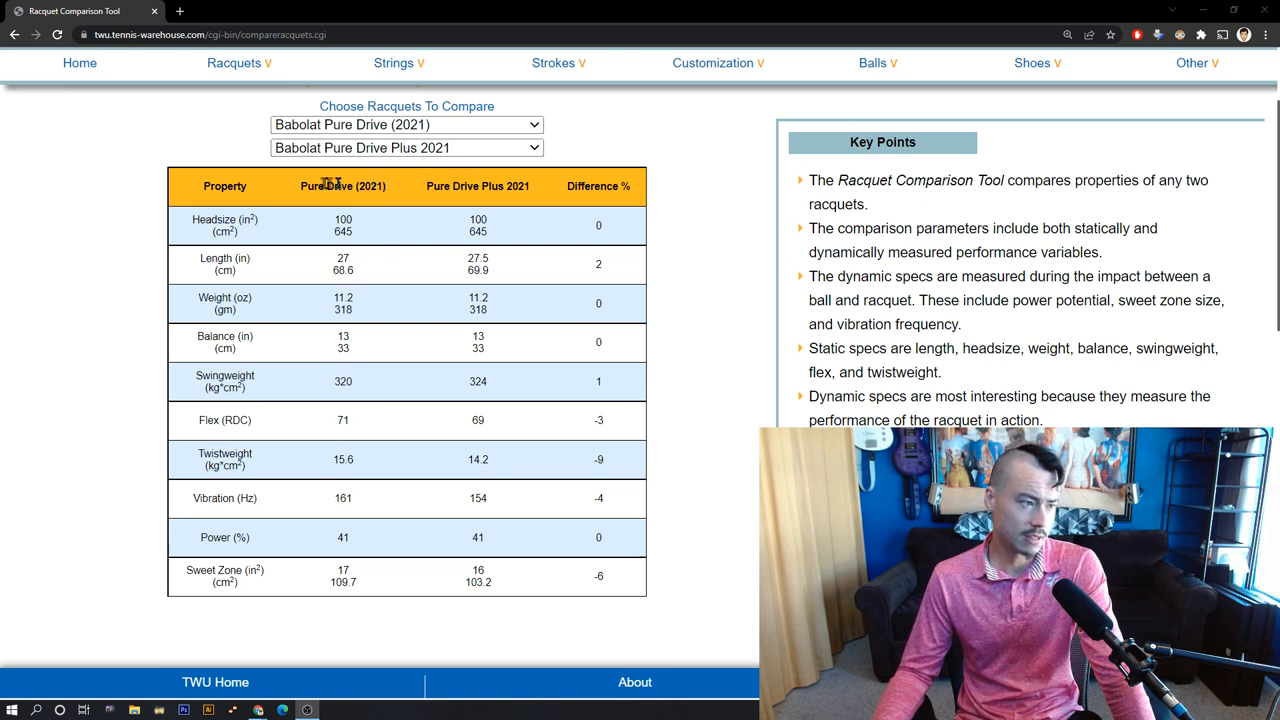
pyautogui.moveTo(335, 268)
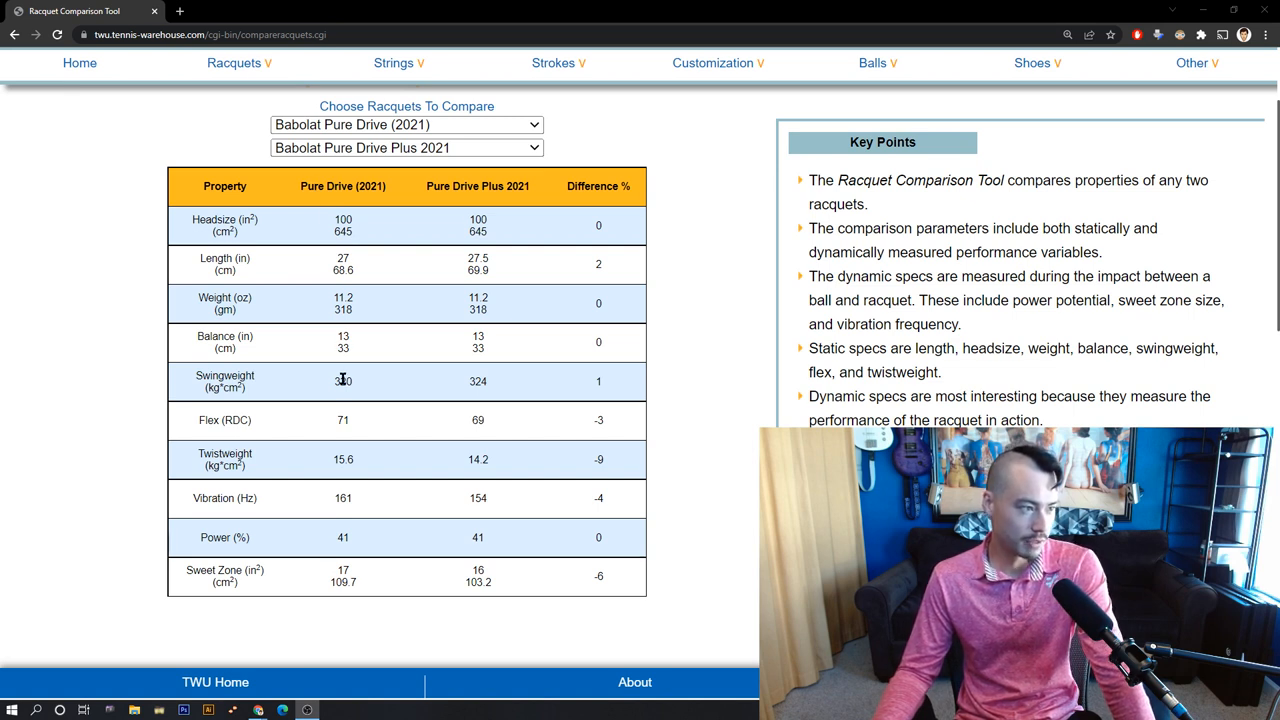
pyautogui.moveTo(480, 381)
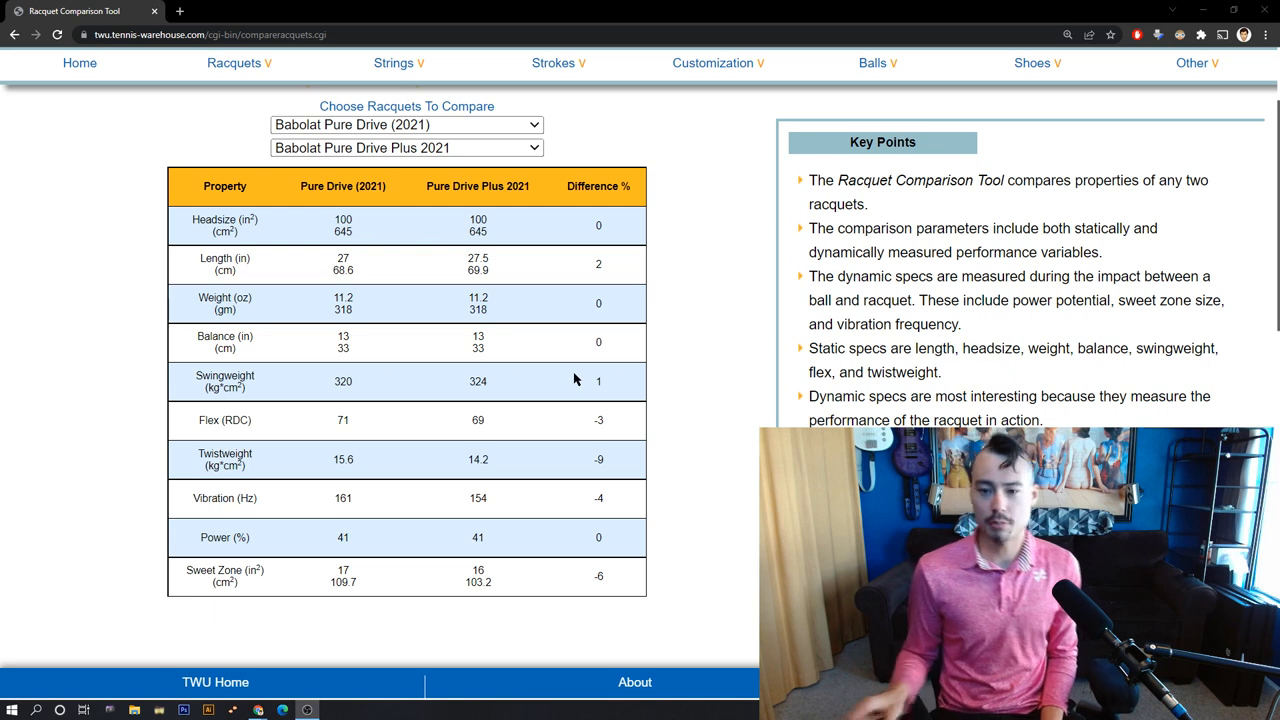
pyautogui.moveTo(500, 387)
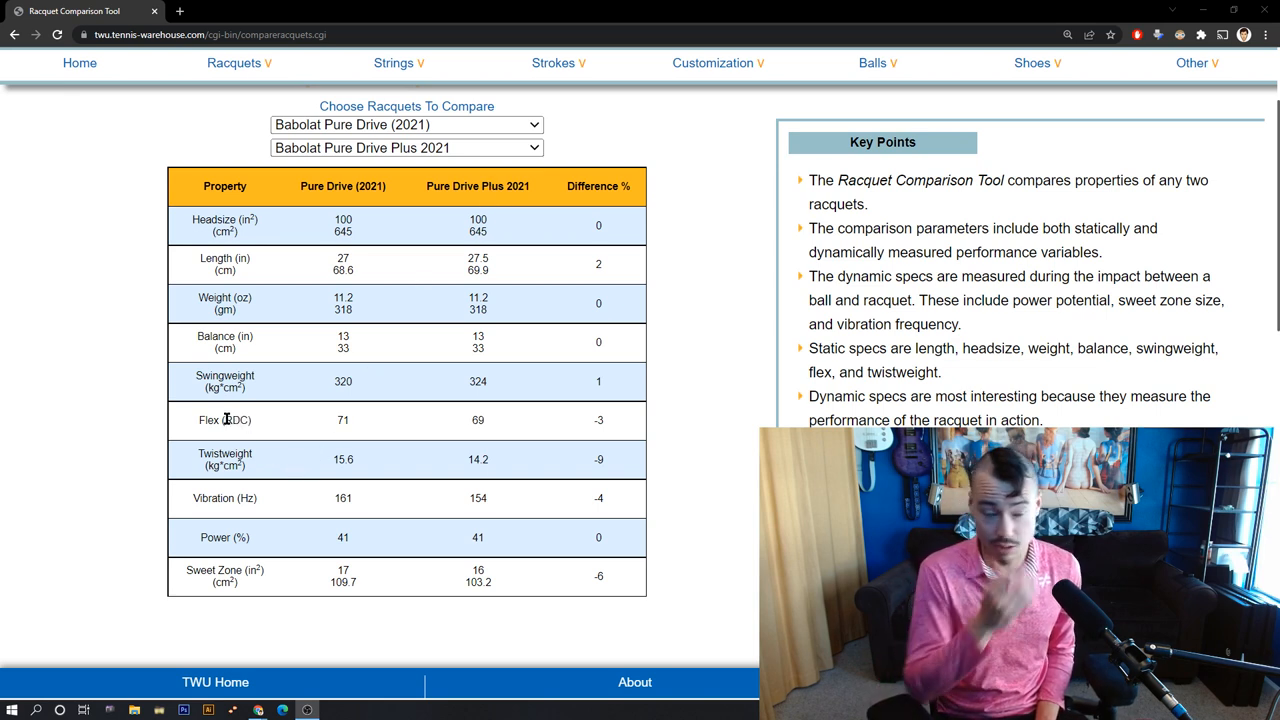
pyautogui.moveTo(485, 658)
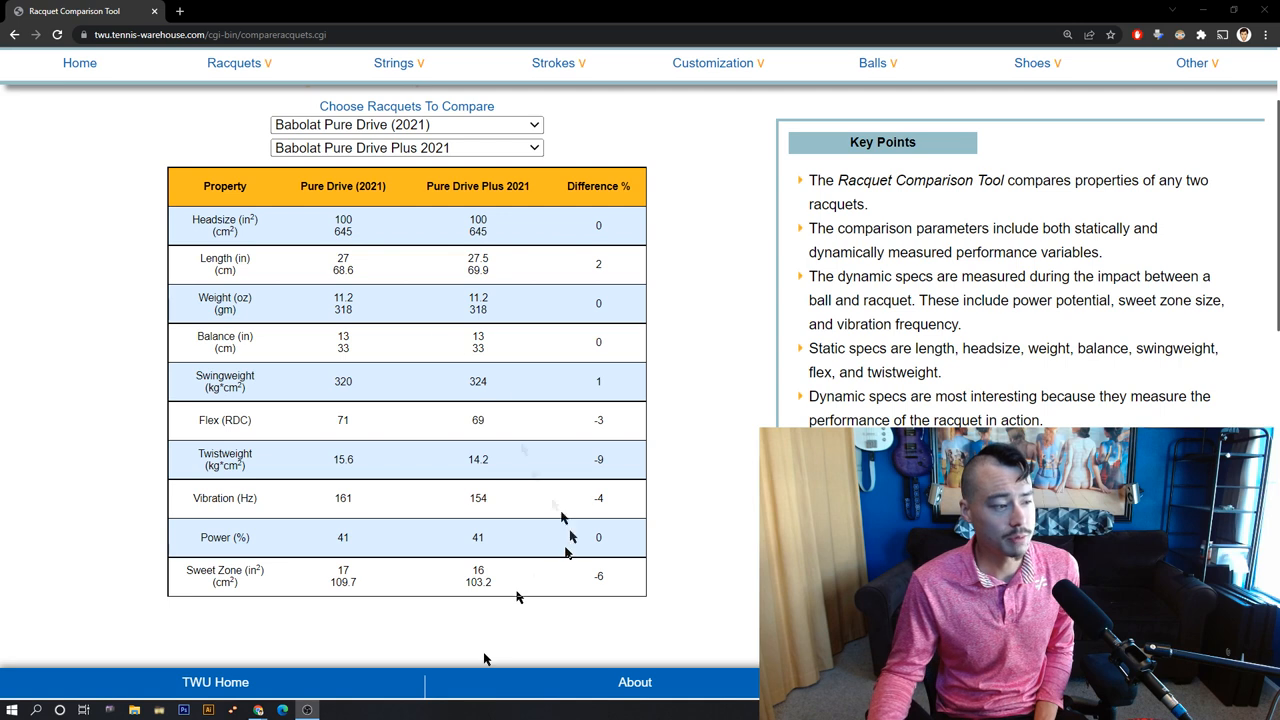
pyautogui.moveTo(368, 405)
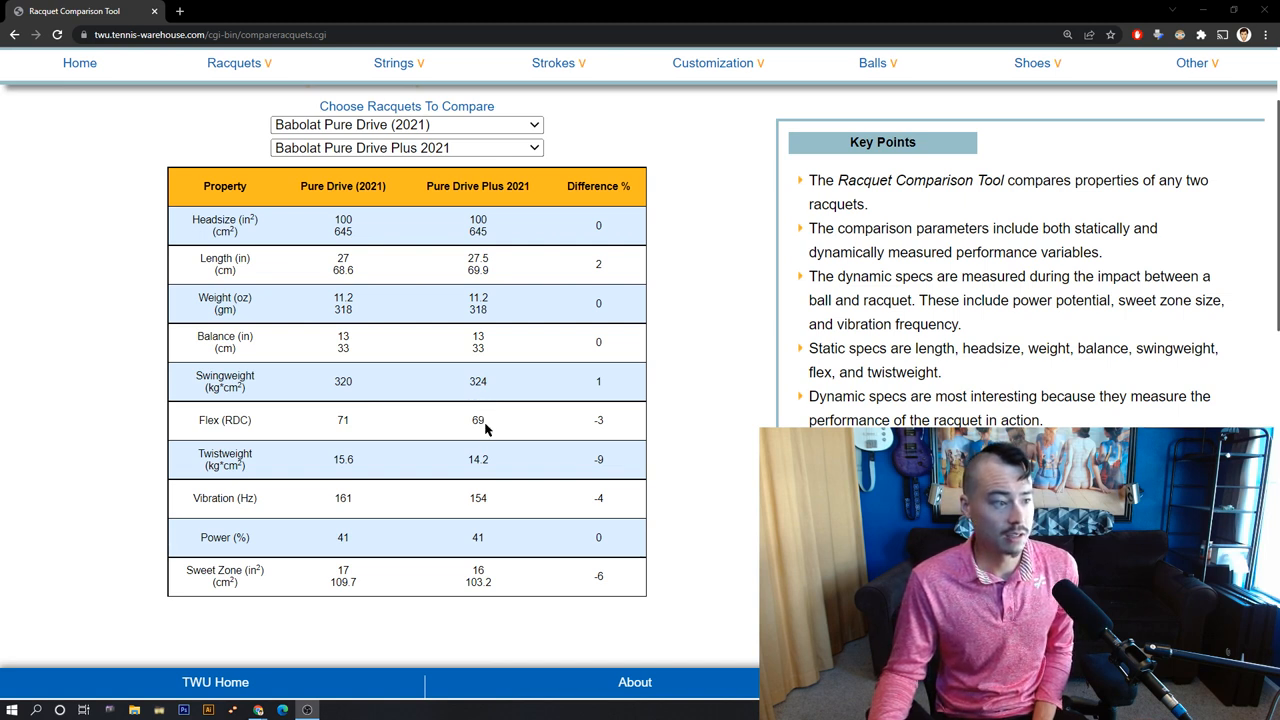
pyautogui.moveTo(602, 430)
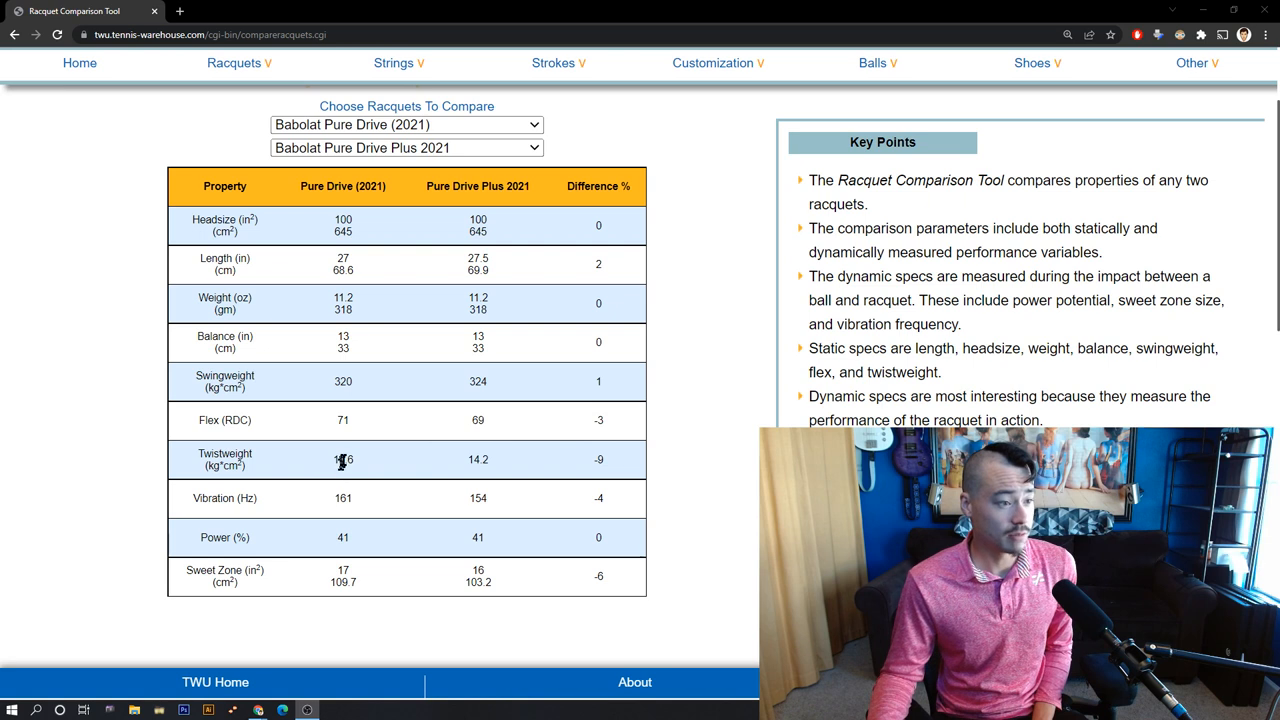
pyautogui.moveTo(420, 485)
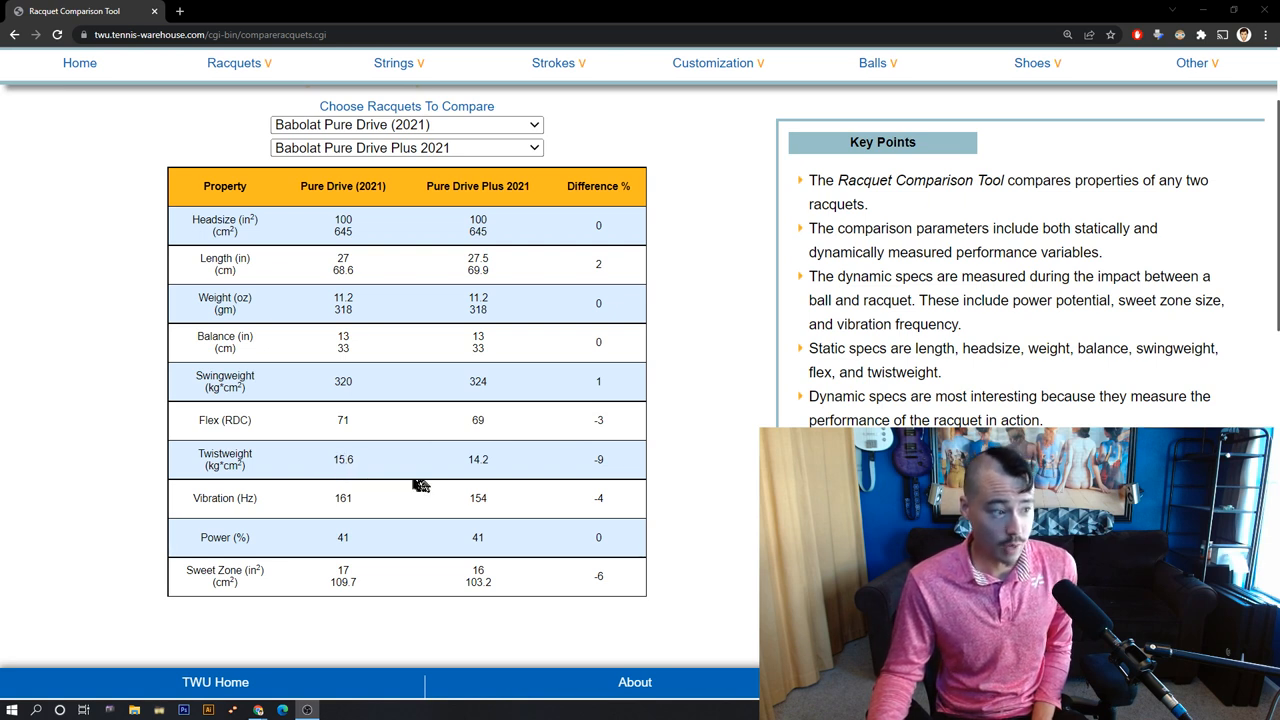
pyautogui.moveTo(343, 459)
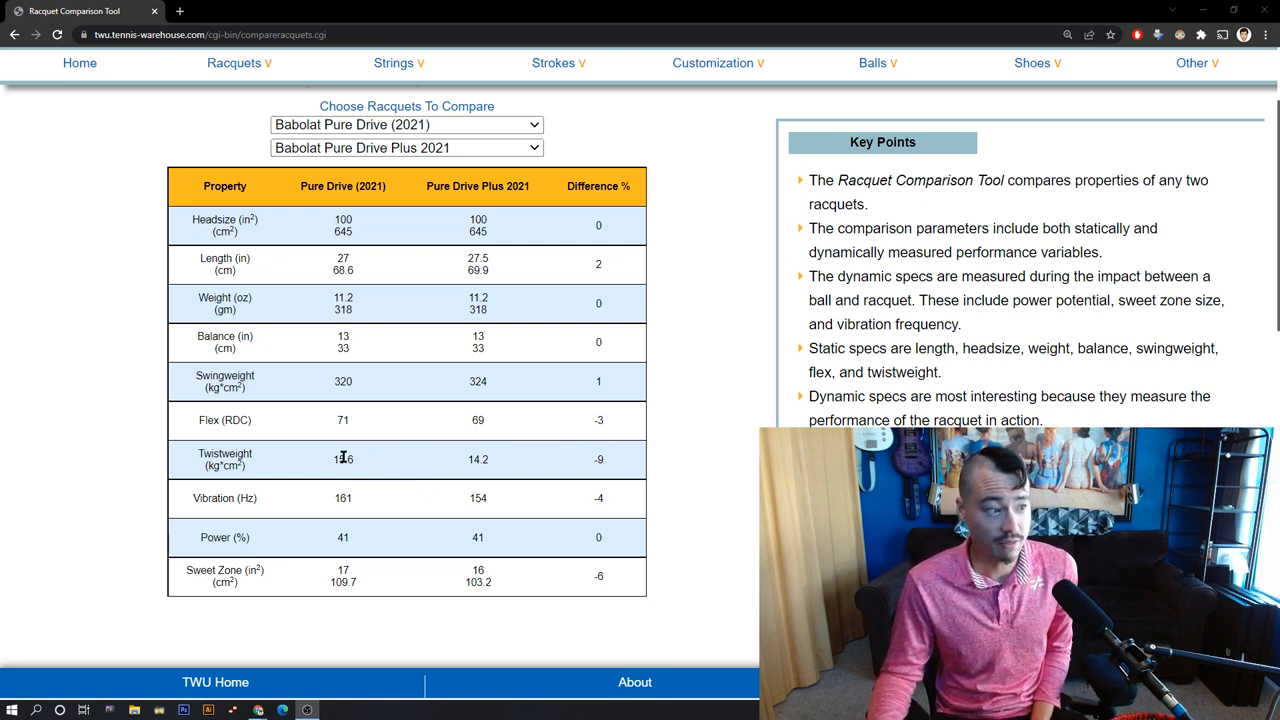